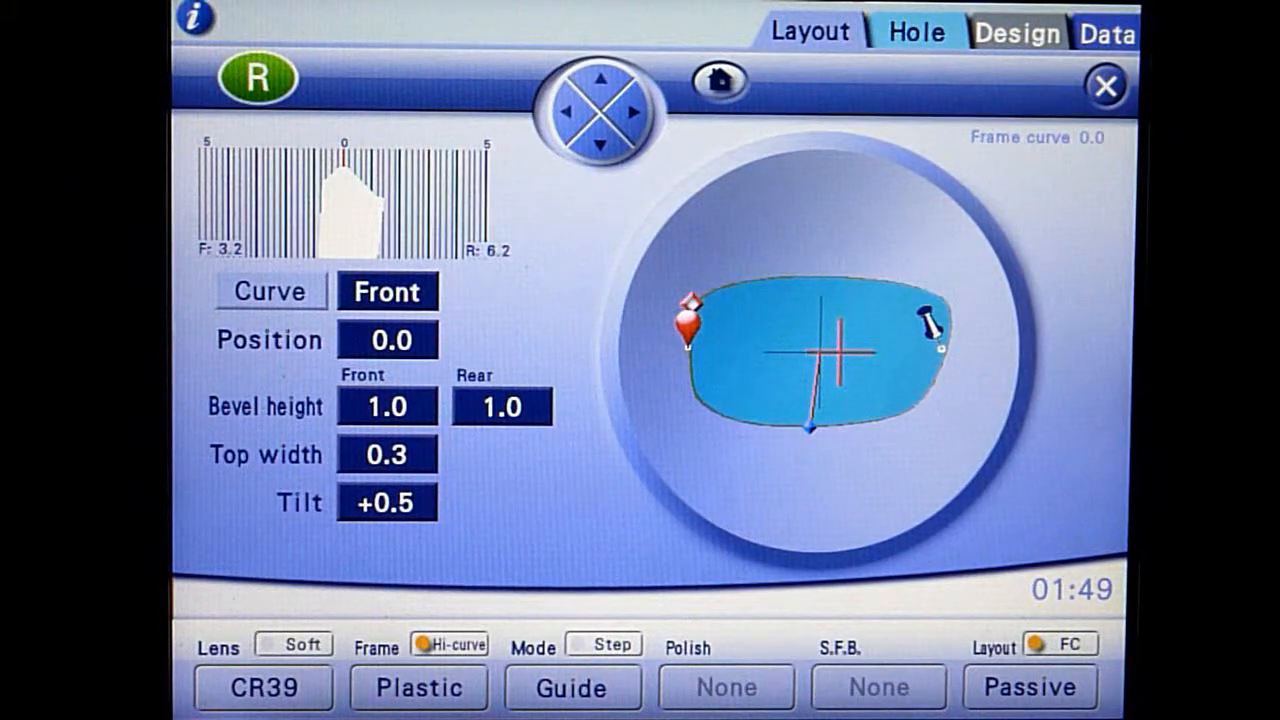
Set the front bevel height to 0.6 and rear to 0.7 on the keypad.
{"action": "left_click", "coordinate": [388, 406]}
{"action": "type", "text": "0.6"}
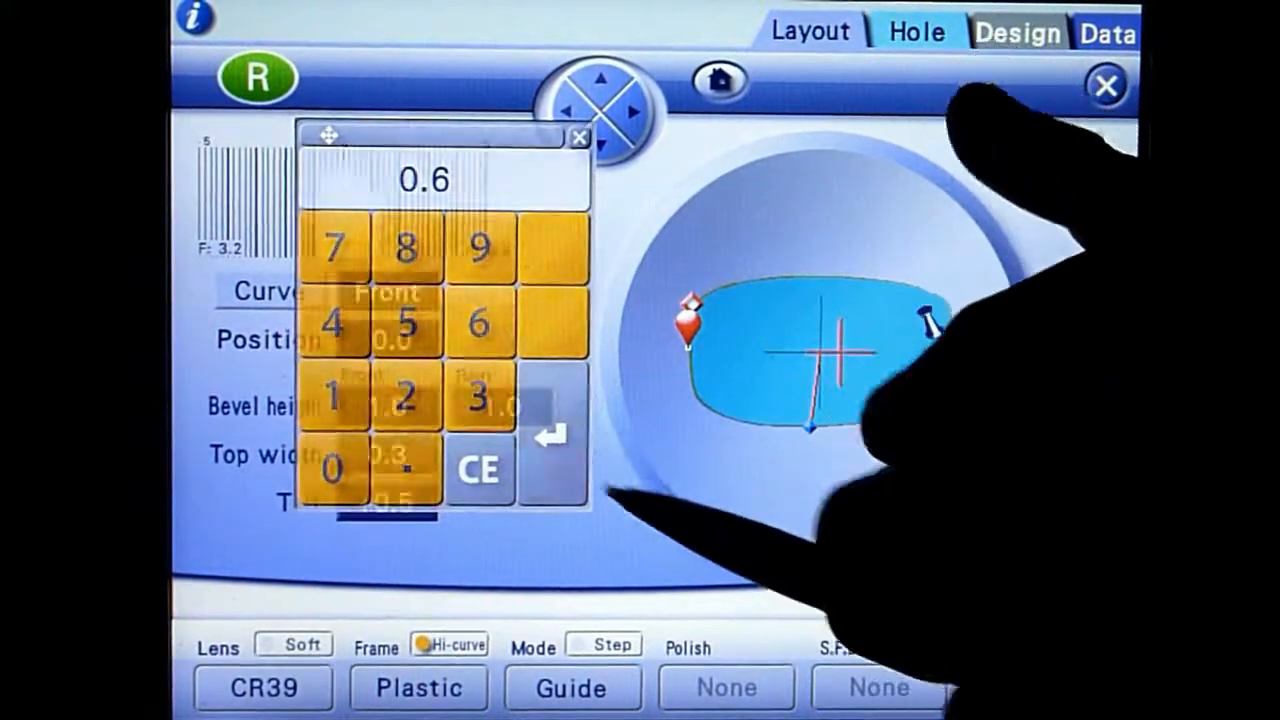
{"action": "left_click", "coordinate": [478, 468]}
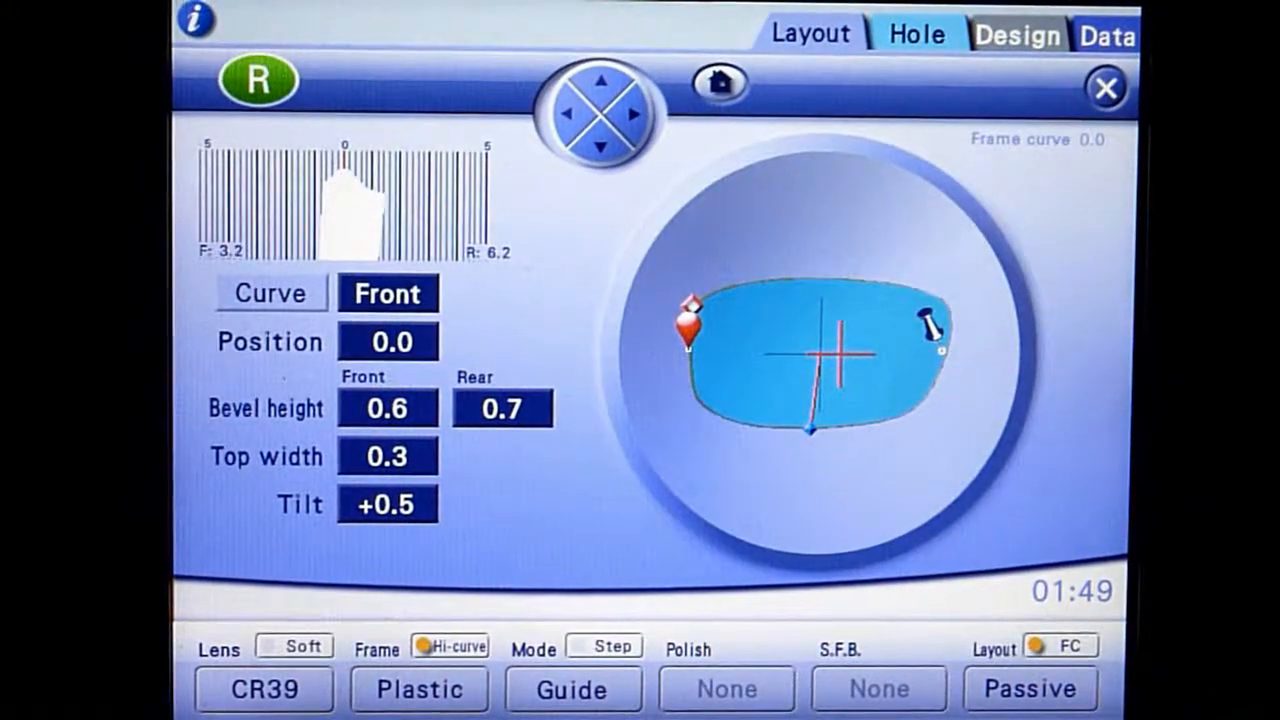
{"action": "left_click", "coordinate": [388, 292]}
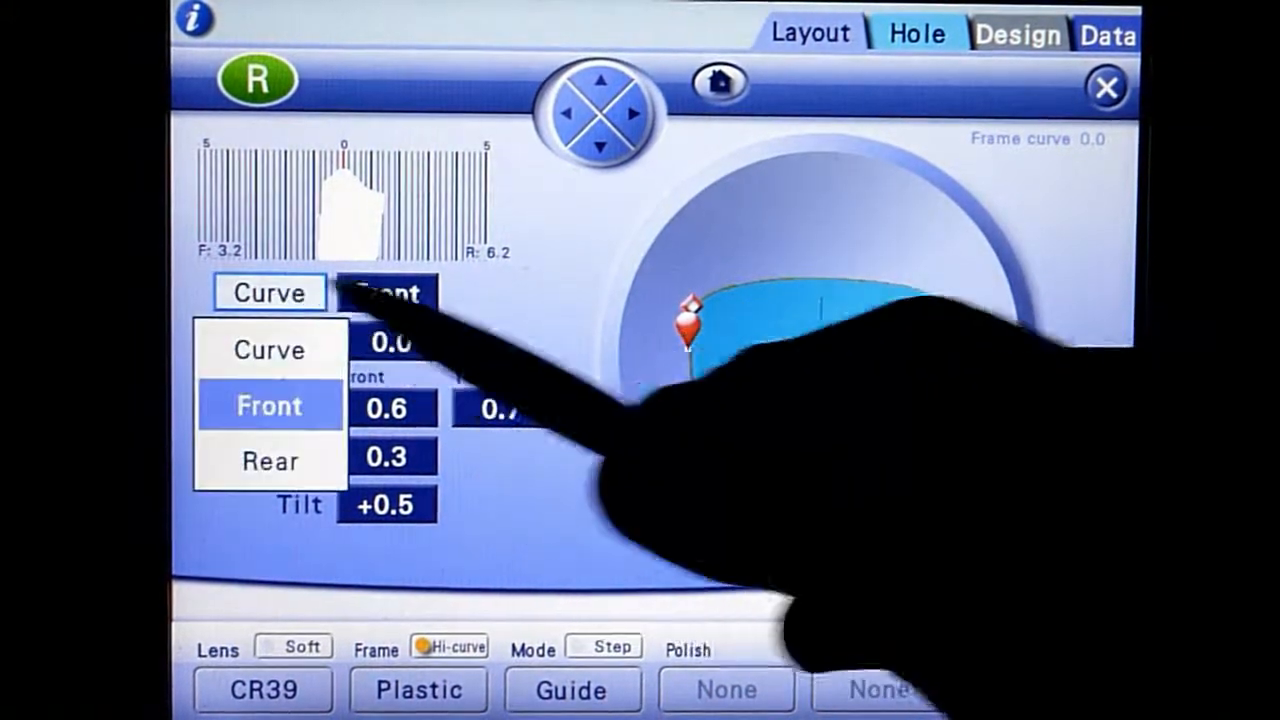
Switch the bevel curve basis from front surface to a fixed Curve value.
{"action": "left_click", "coordinate": [384, 342]}
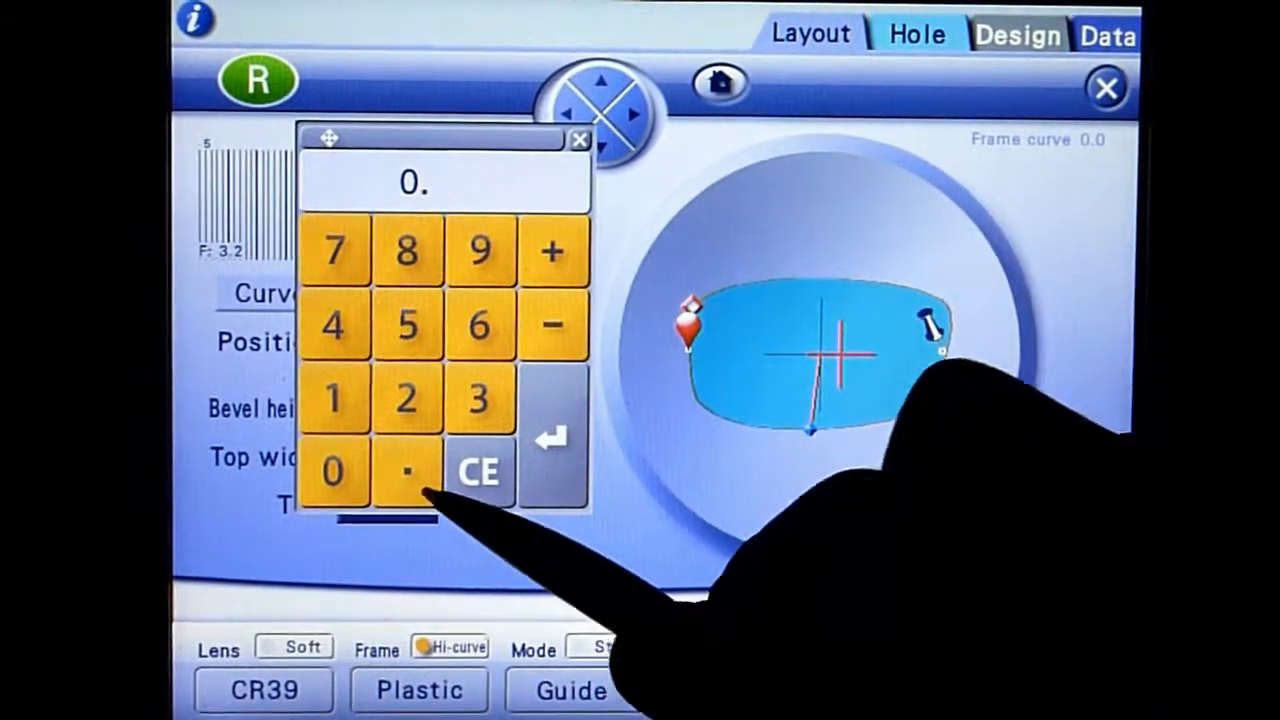
Set bevel position 0.6 and tilt 0.0 with curve fixed at 4.5, then move to Retouch.
{"action": "left_click", "coordinate": [580, 140]}
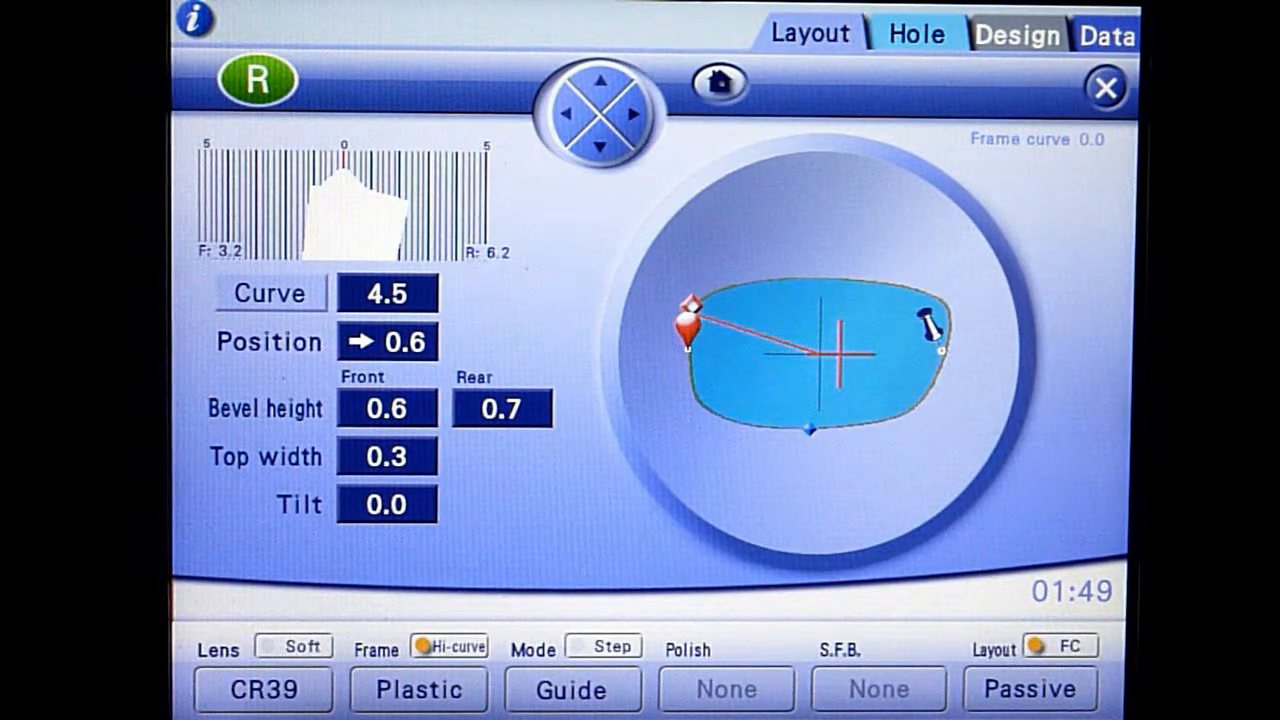
{"action": "left_click", "coordinate": [388, 504]}
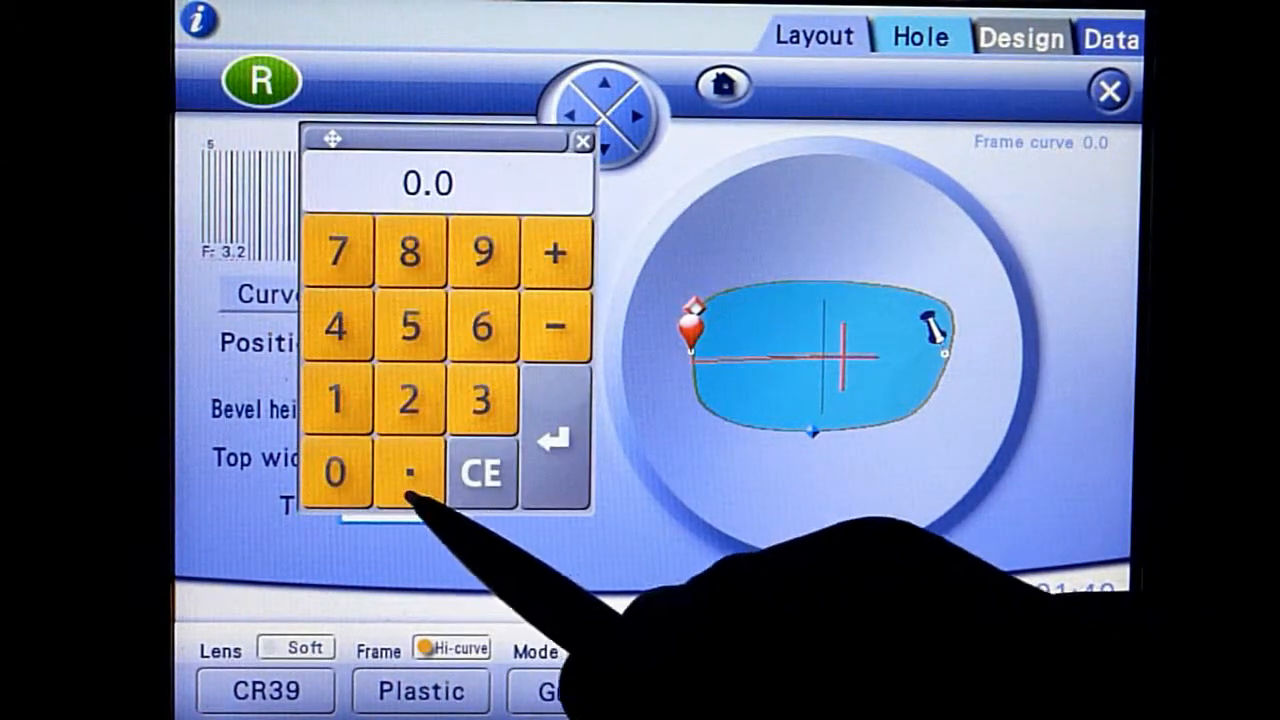
{"action": "left_click", "coordinate": [584, 140]}
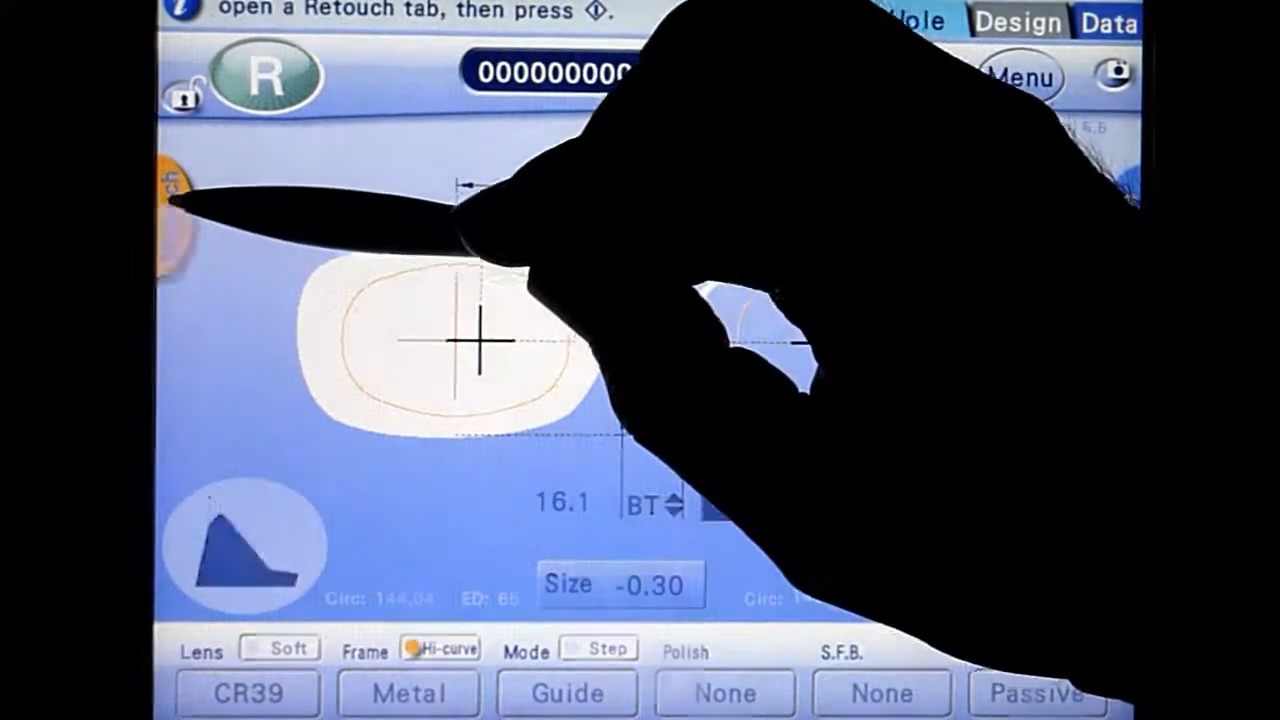
{"action": "left_click", "coordinate": [808, 20]}
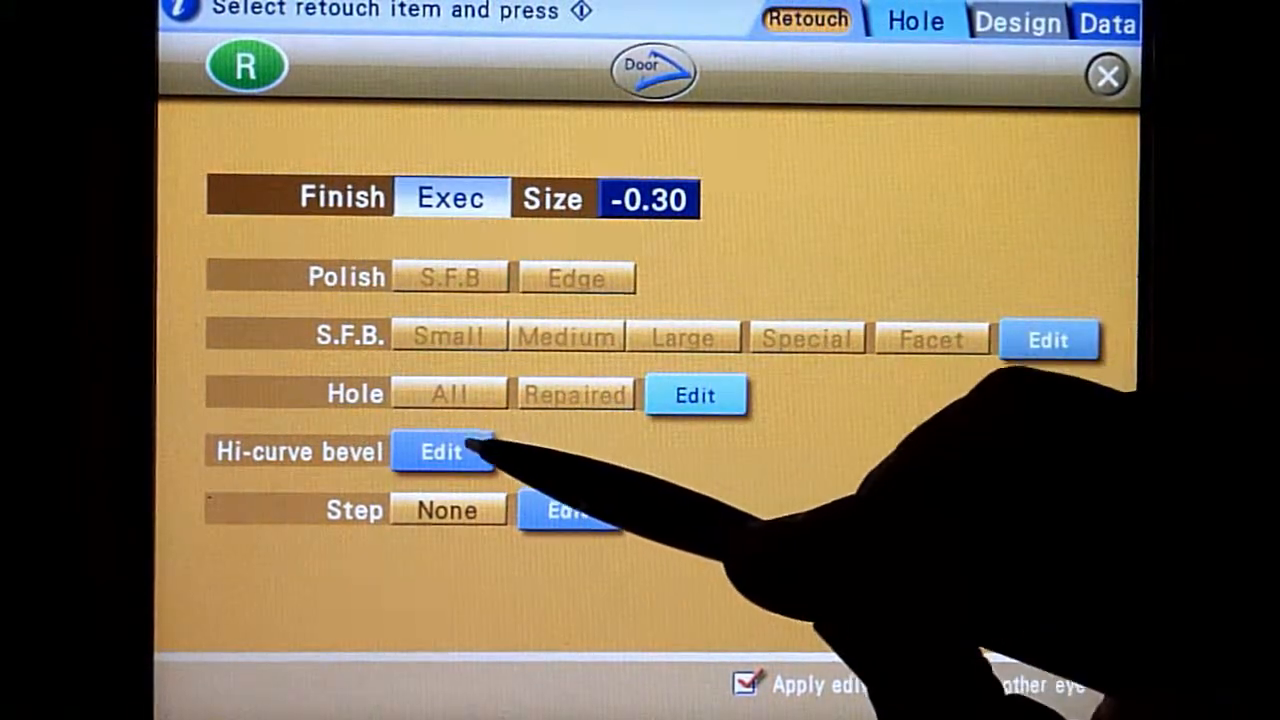
Edit the hi-curve bevel retouch to front height 1.1 and rear 1.0, returning to the retouch list.
{"action": "left_click", "coordinate": [440, 452]}
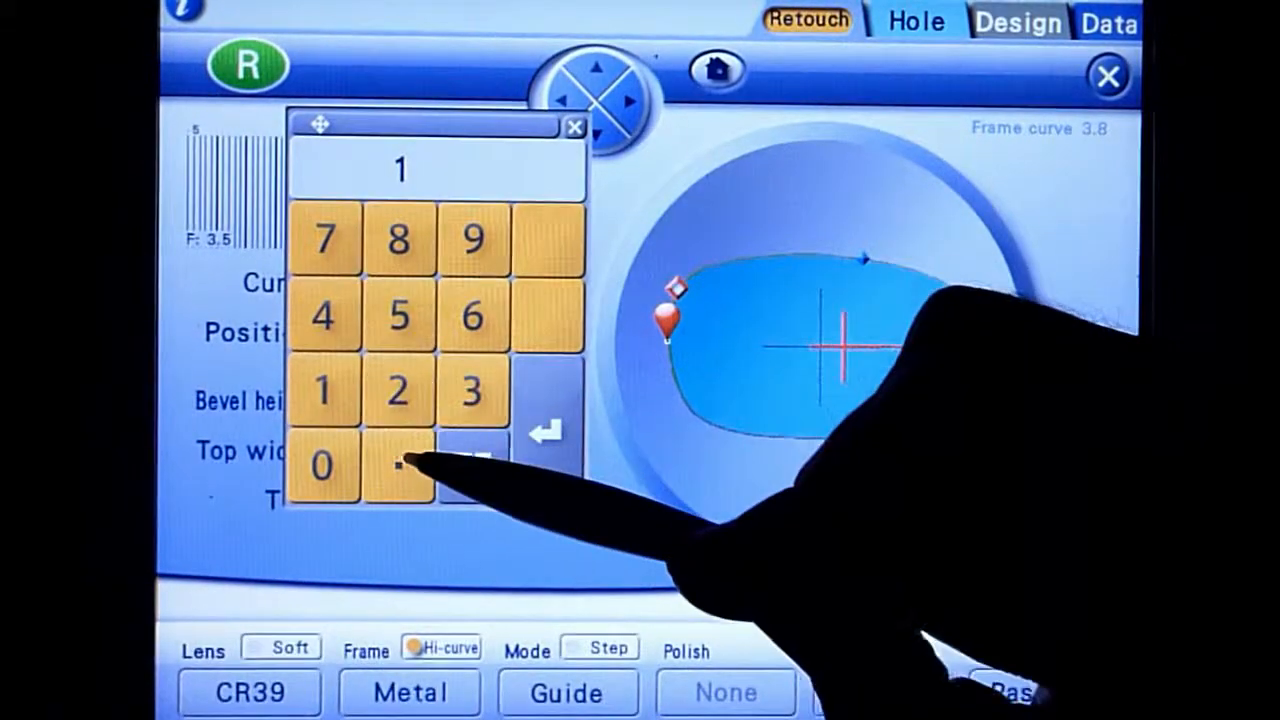
{"action": "left_click", "coordinate": [398, 468]}
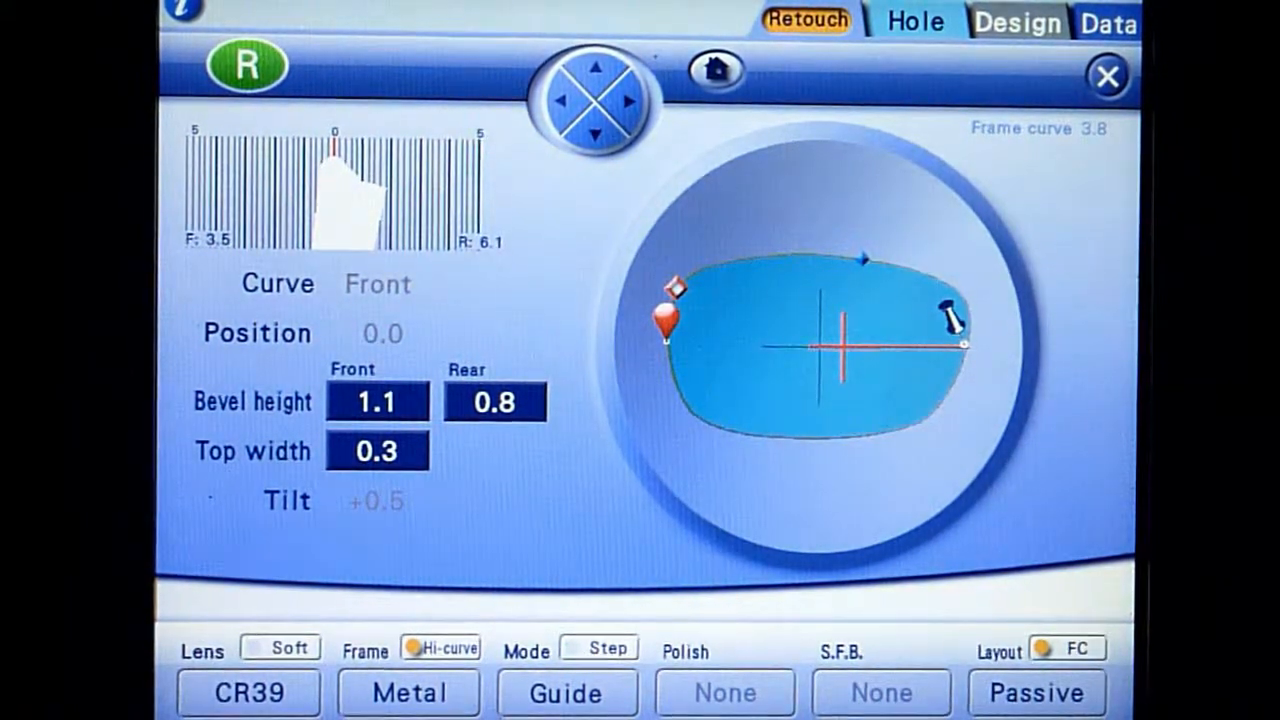
{"action": "left_click", "coordinate": [494, 404]}
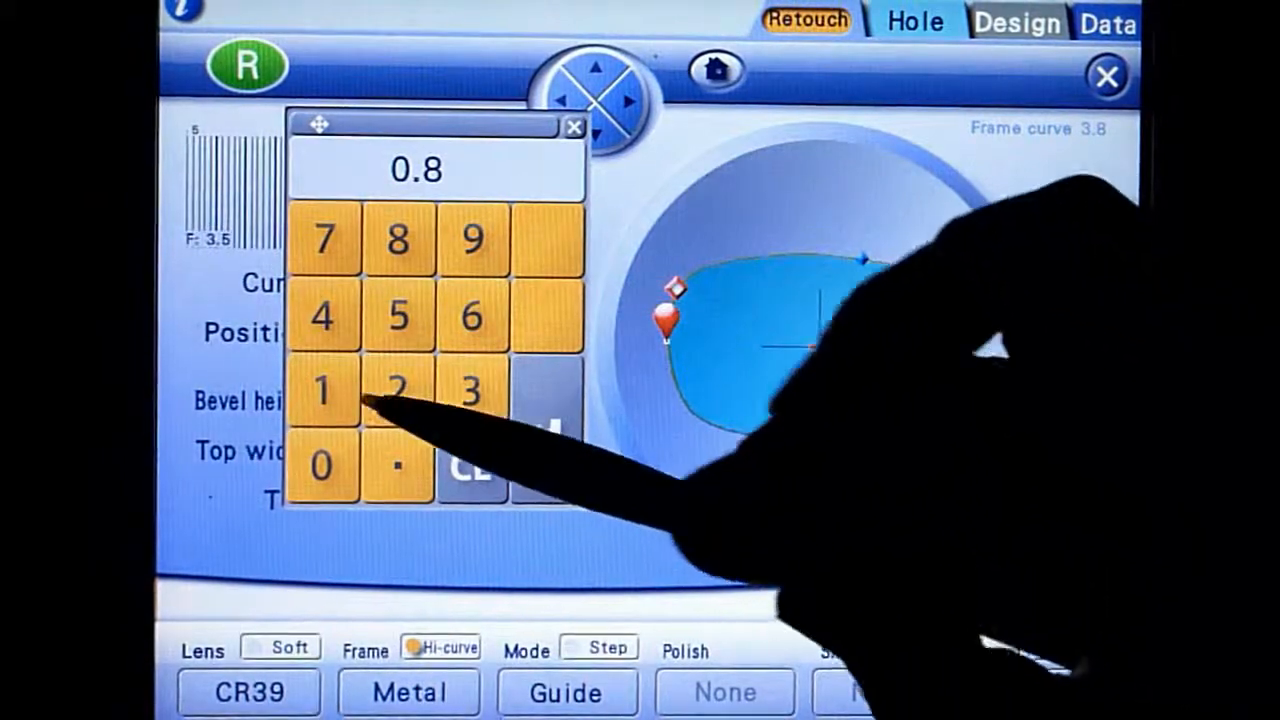
{"action": "left_click", "coordinate": [544, 440]}
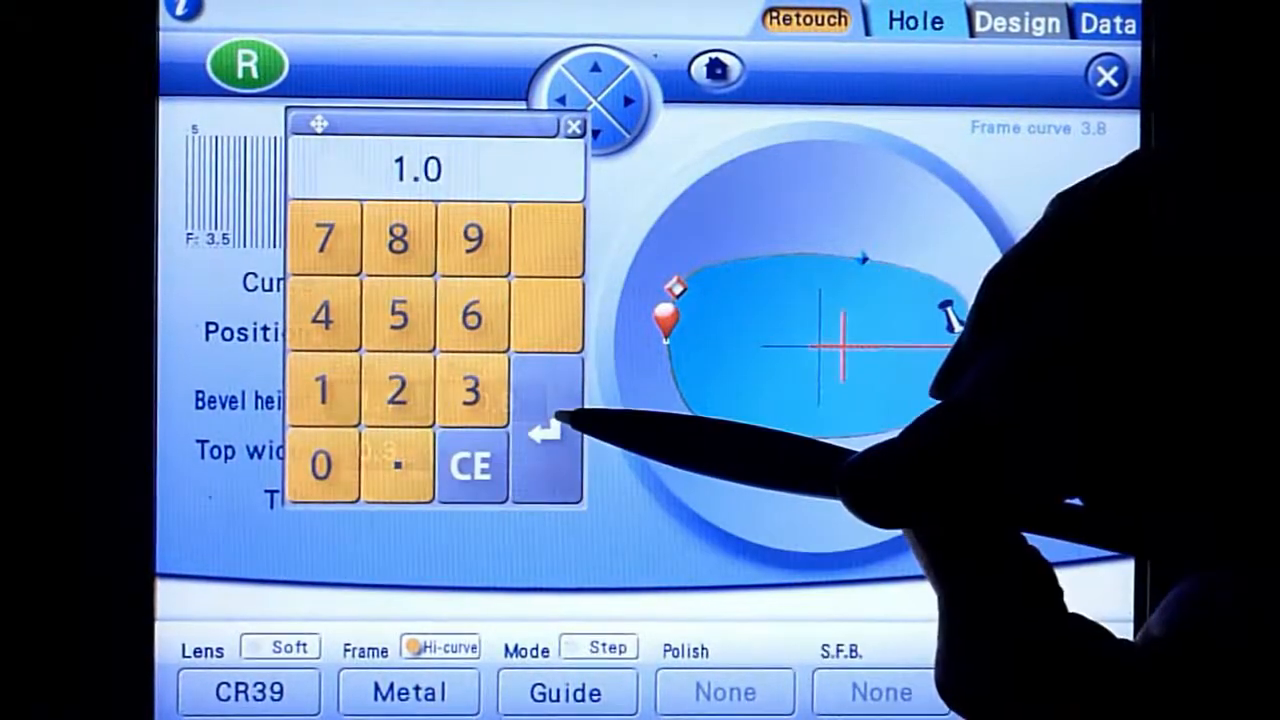
{"action": "left_click", "coordinate": [548, 430]}
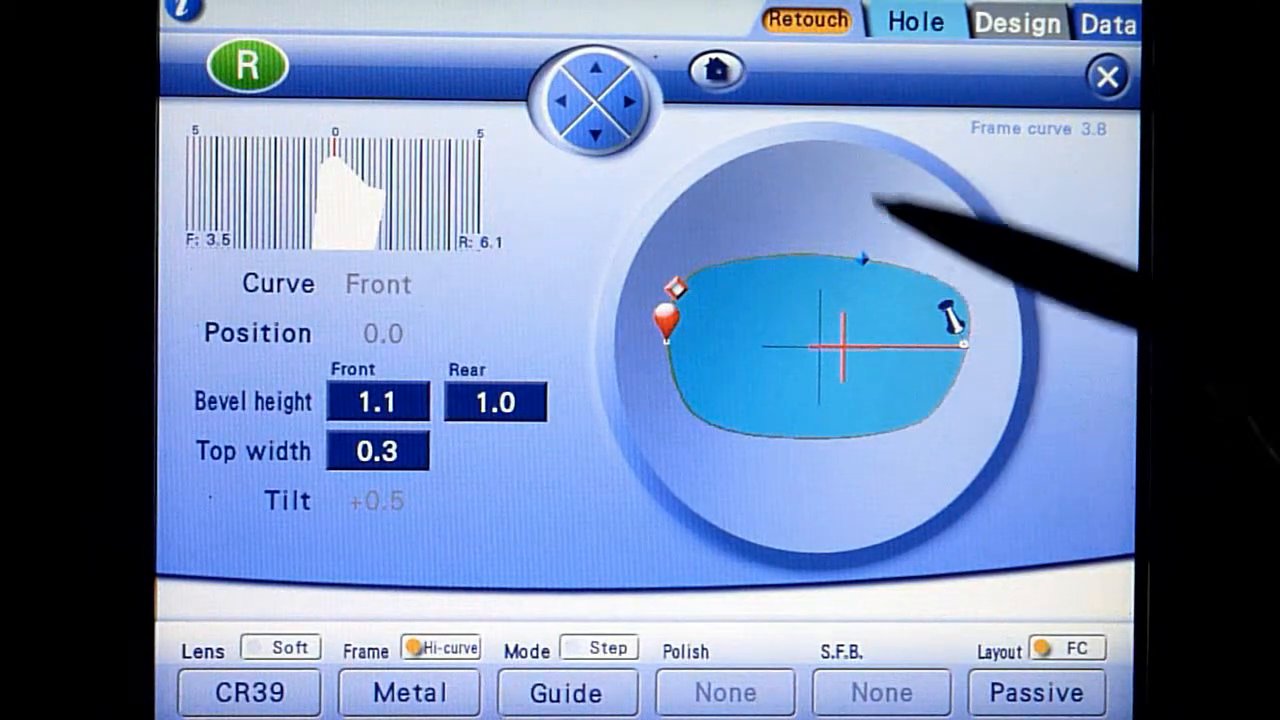
{"action": "left_click", "coordinate": [808, 20]}
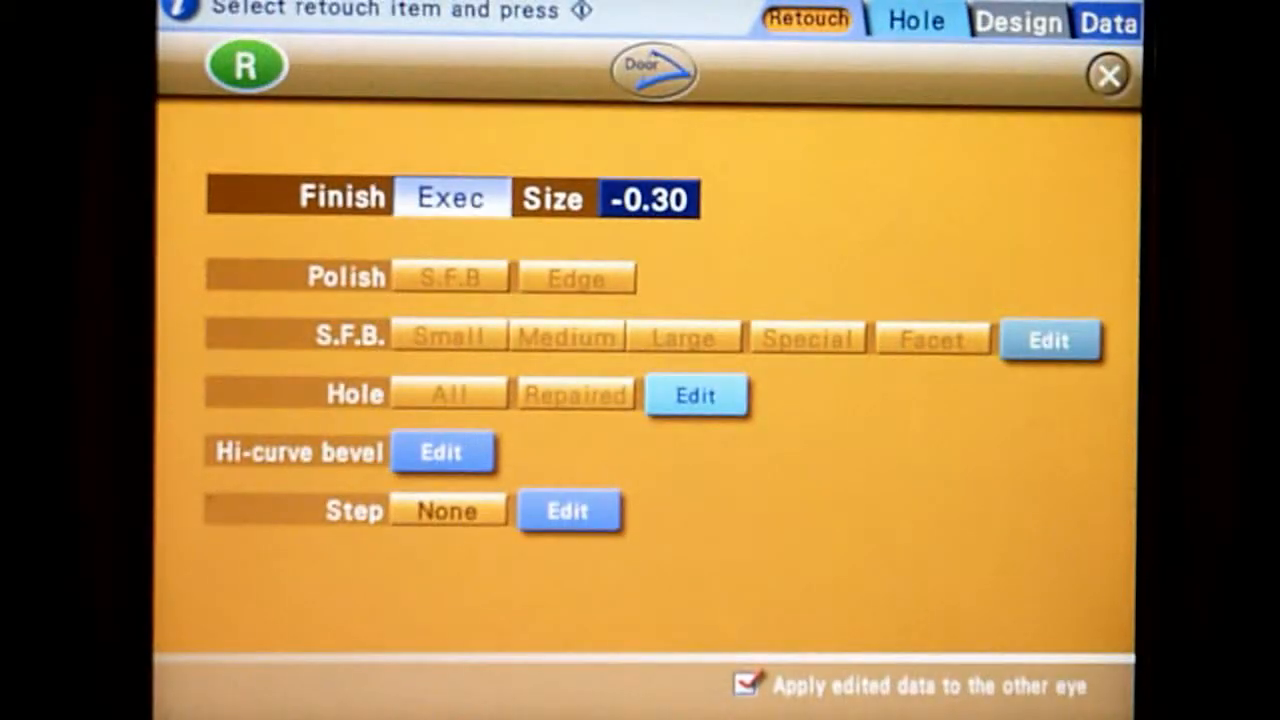